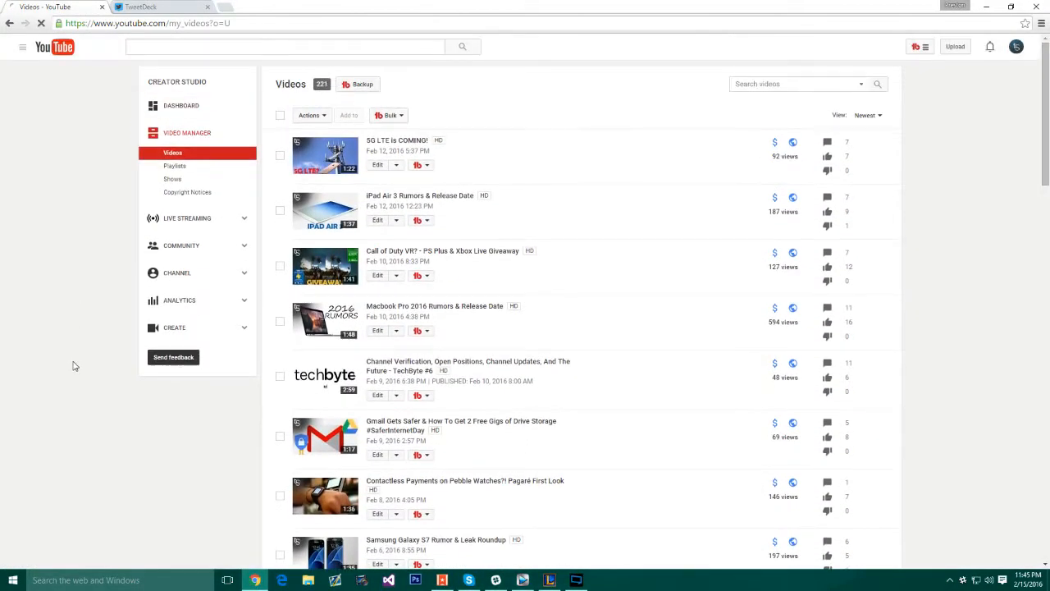
- Review the TubeBuddy toolbar menu and its update messages, then dismiss it
{"action": "left_click", "coordinate": [916, 46]}
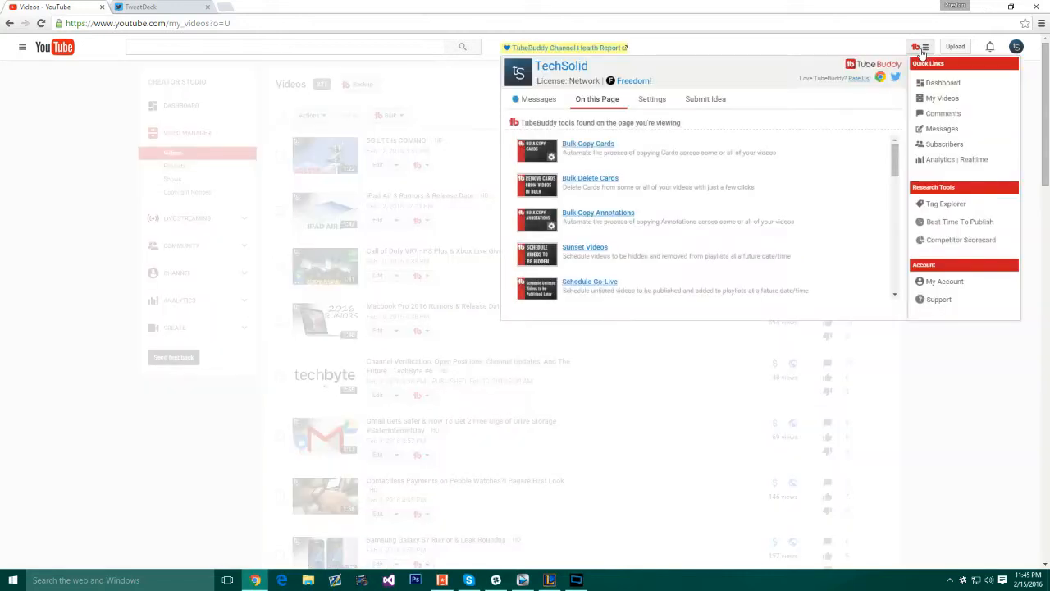
{"action": "mouse_move", "coordinate": [892, 295]}
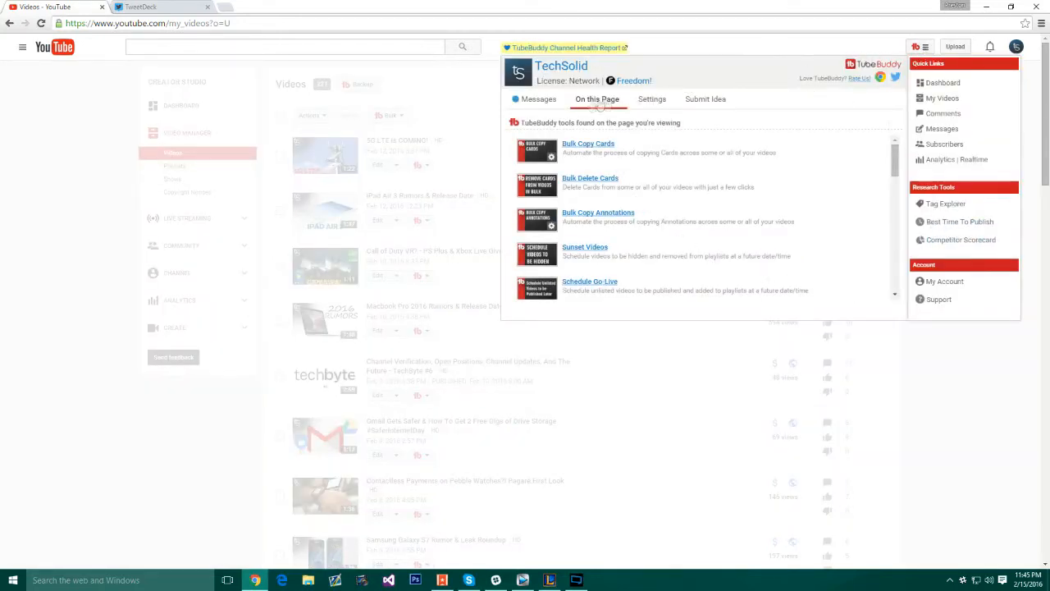
{"action": "left_click", "coordinate": [538, 99]}
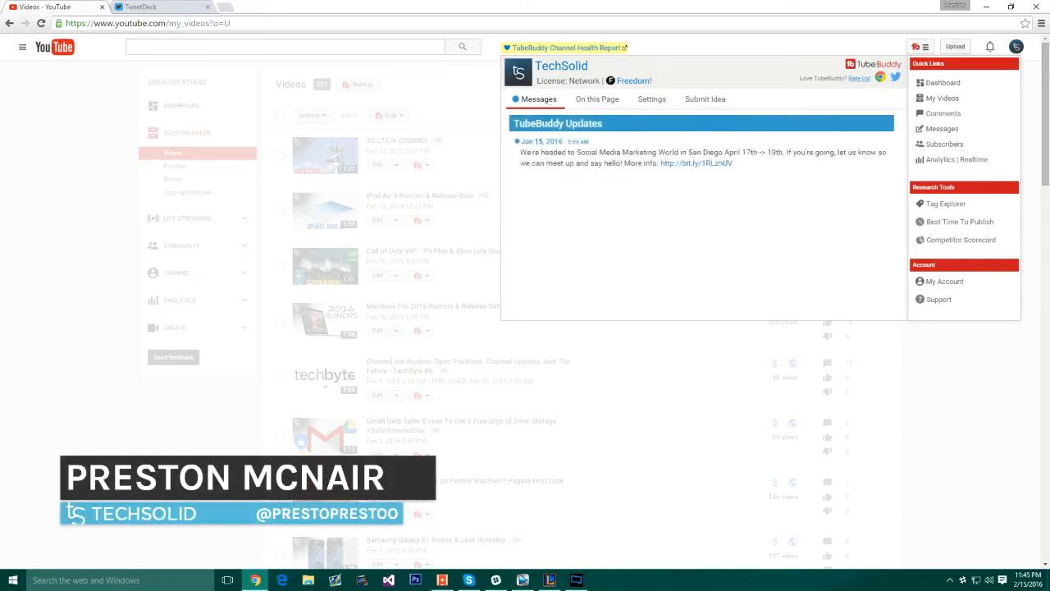
{"action": "left_click", "coordinate": [64, 279]}
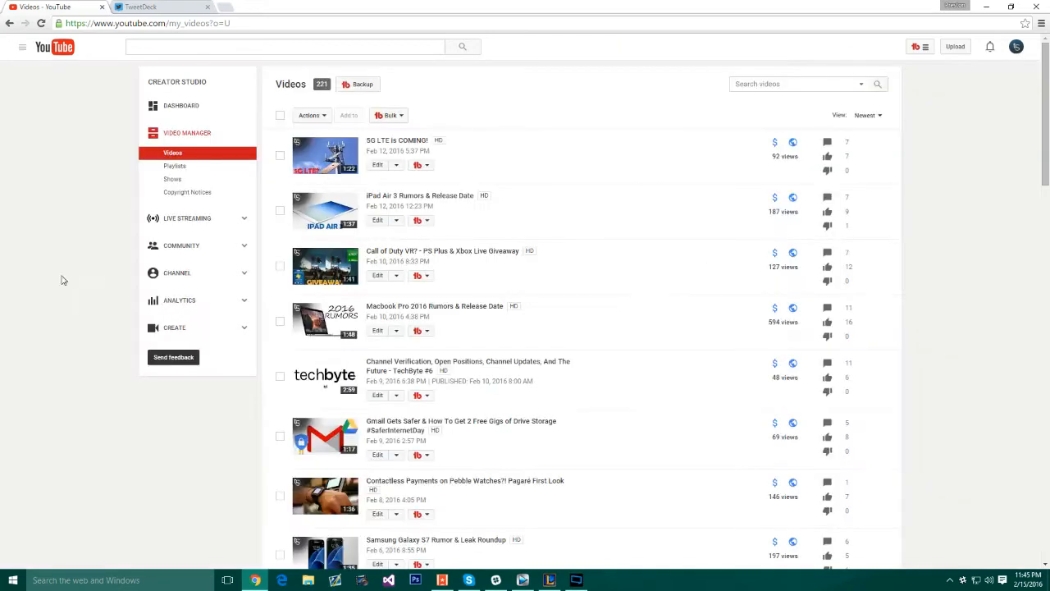
- Show the TubeBuddy tools for the iPad Air 3 video, then go to the extension's store listing
{"action": "left_click", "coordinate": [426, 220]}
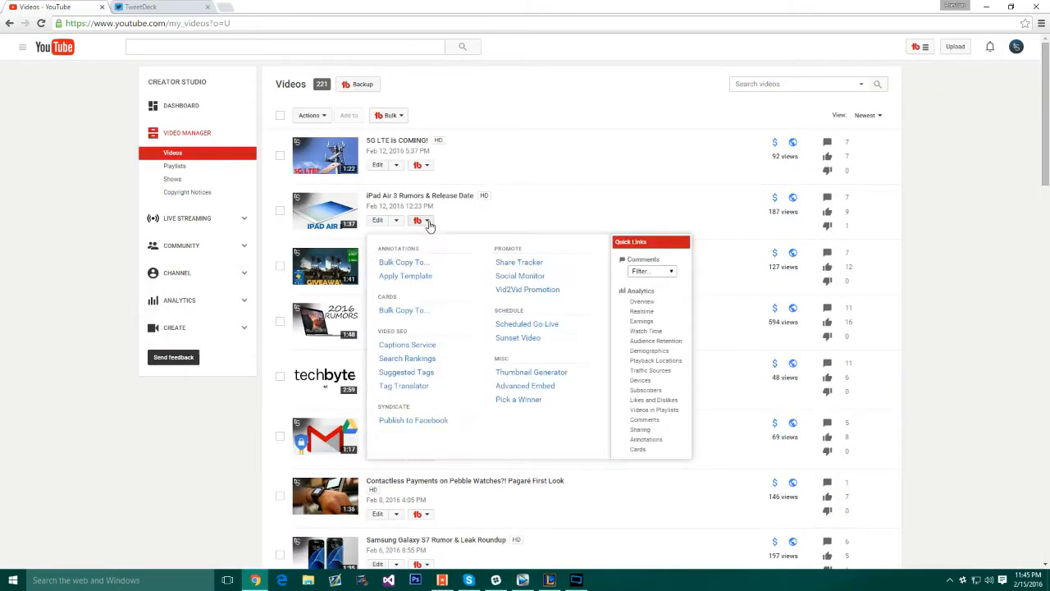
{"action": "mouse_move", "coordinate": [499, 292]}
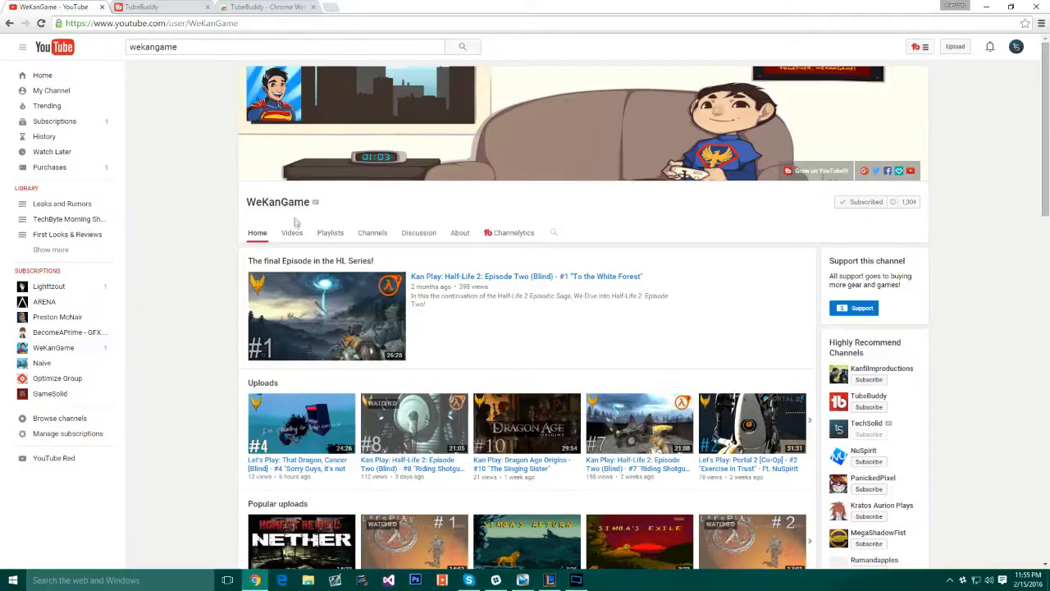
{"action": "left_click", "coordinate": [161, 6]}
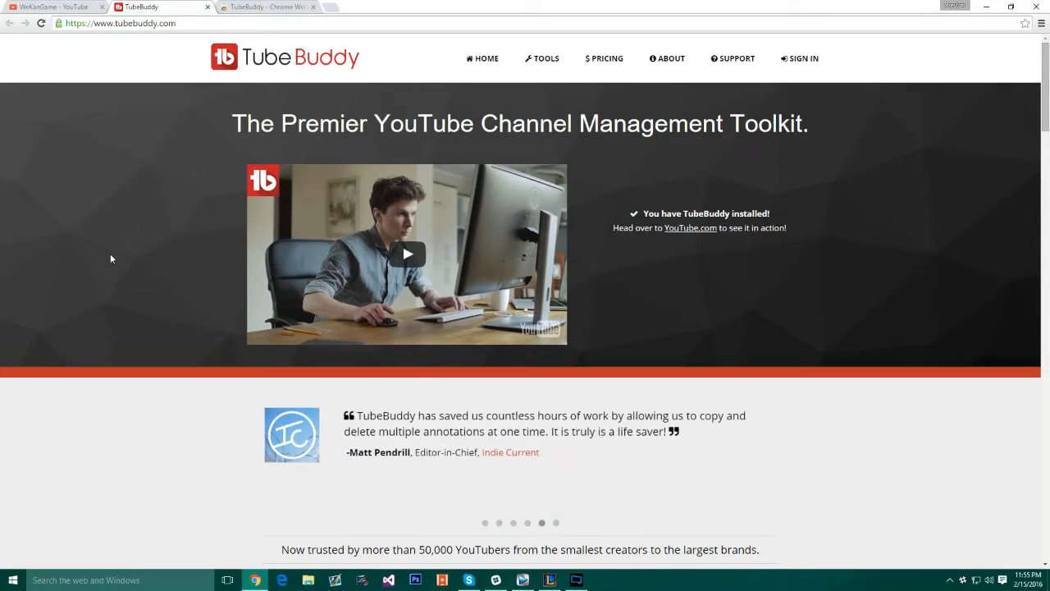
{"action": "mouse_move", "coordinate": [91, 161]}
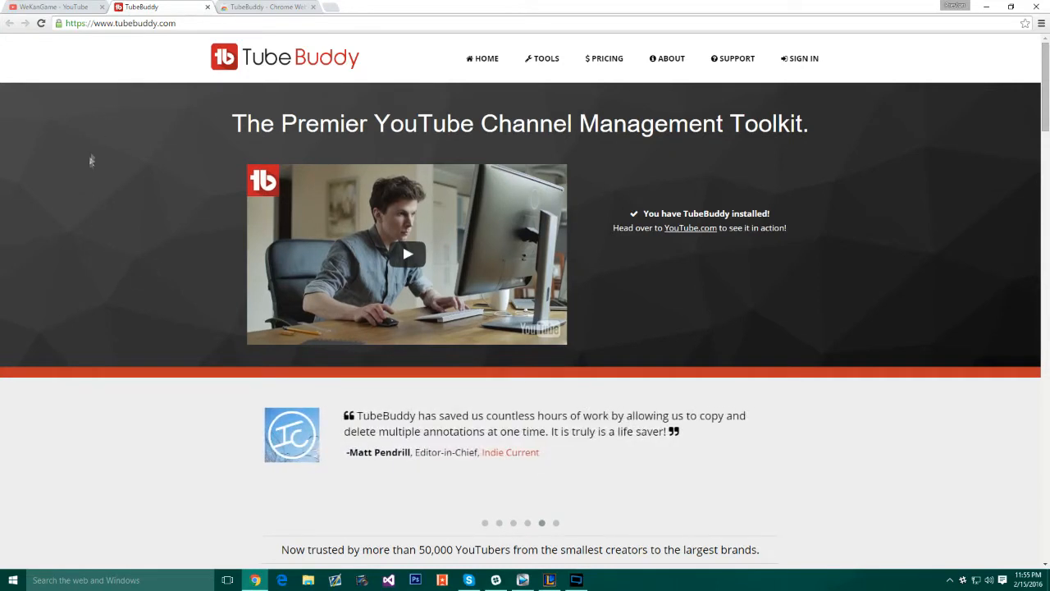
{"action": "mouse_move", "coordinate": [115, 263]}
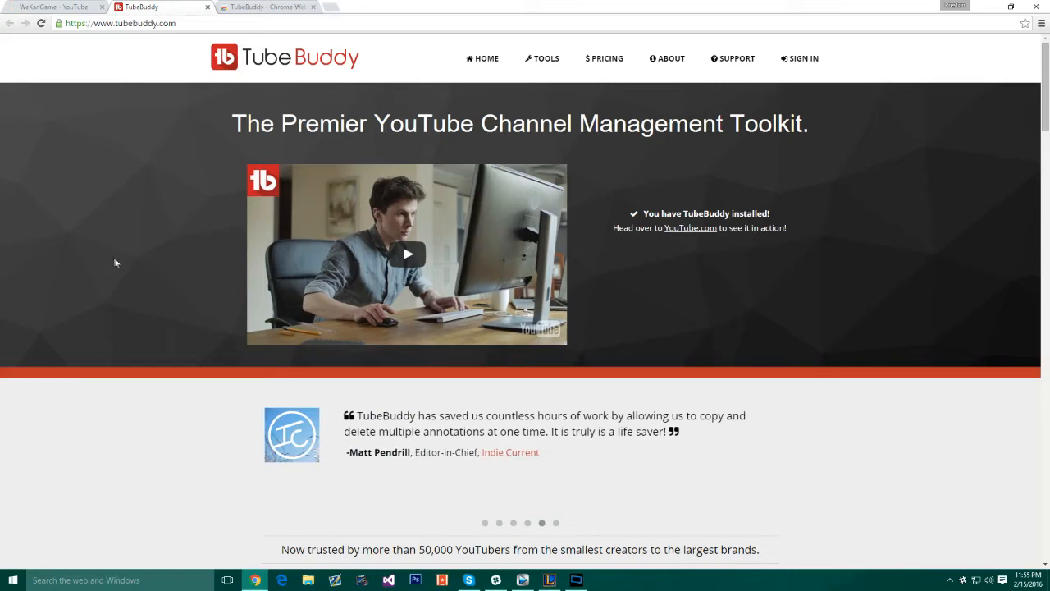
{"action": "left_click", "coordinate": [266, 6]}
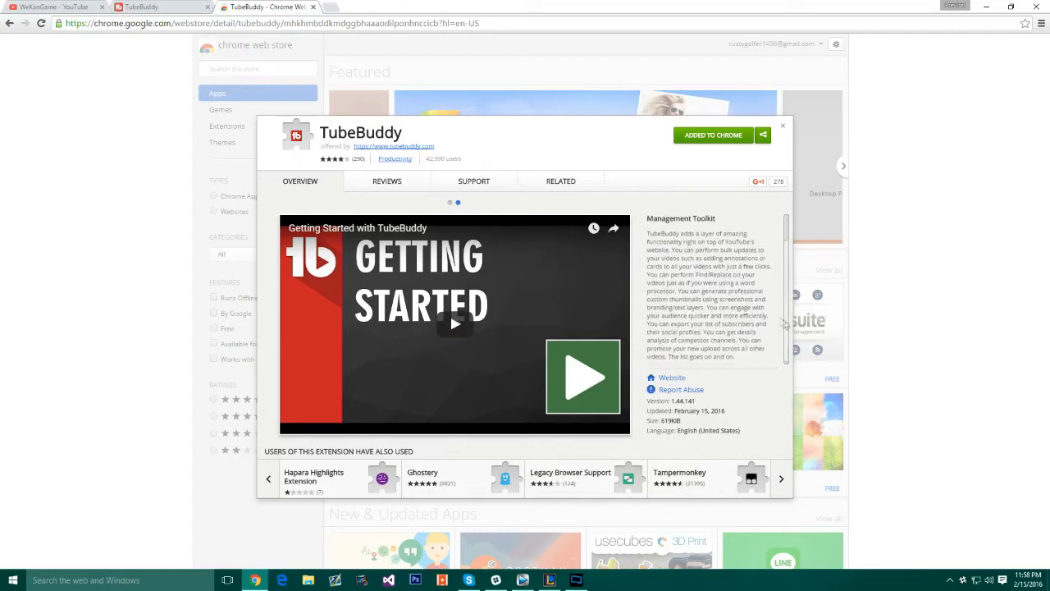
- Step through the TubeBuddy listing's preview slideshow, then return to the Creator Studio video list
{"action": "left_click", "coordinate": [450, 204]}
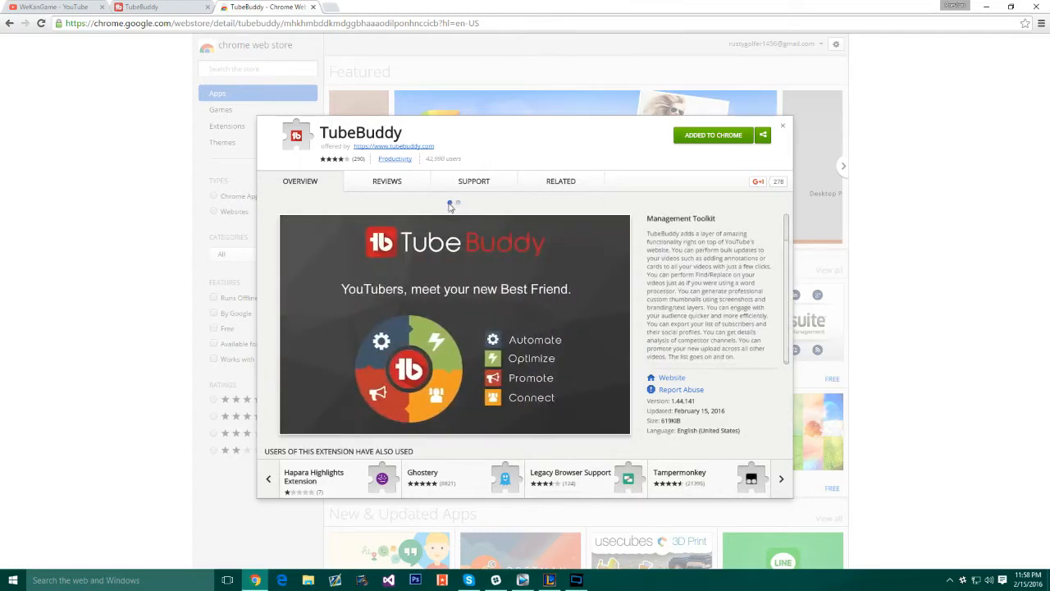
{"action": "mouse_move", "coordinate": [715, 141]}
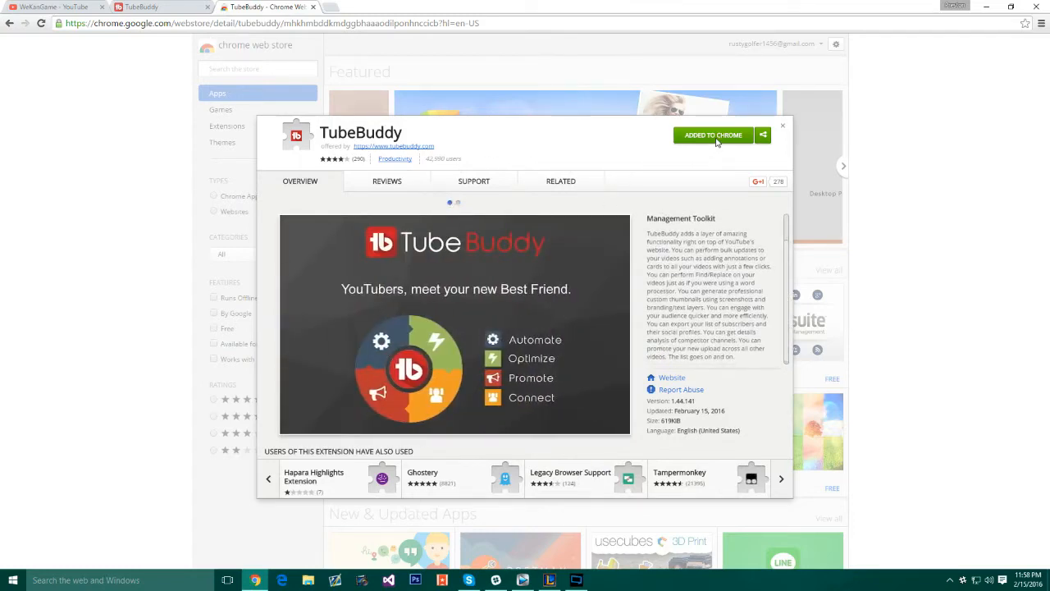
{"action": "left_click", "coordinate": [781, 479]}
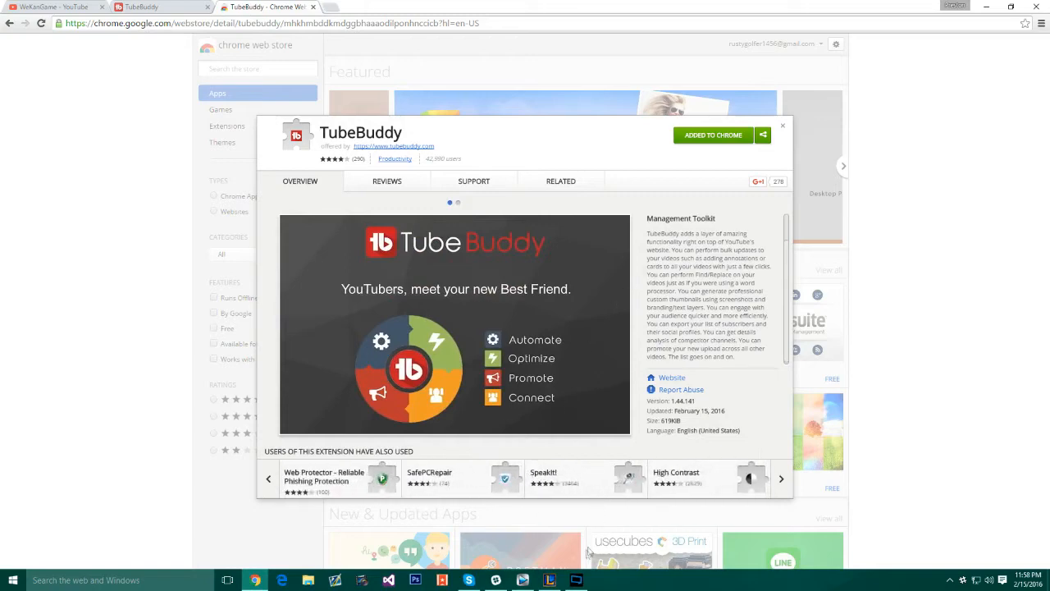
{"action": "left_click", "coordinate": [53, 7]}
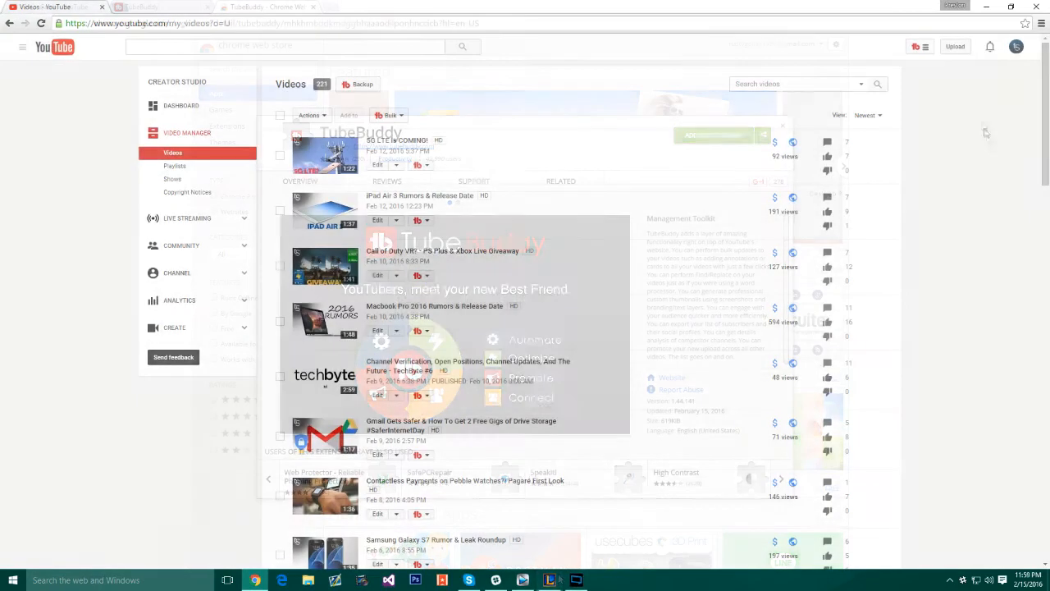
- Run Best Time To Publish for everyone, which recommends Monday at 6:00 AM
{"action": "left_click", "coordinate": [912, 46]}
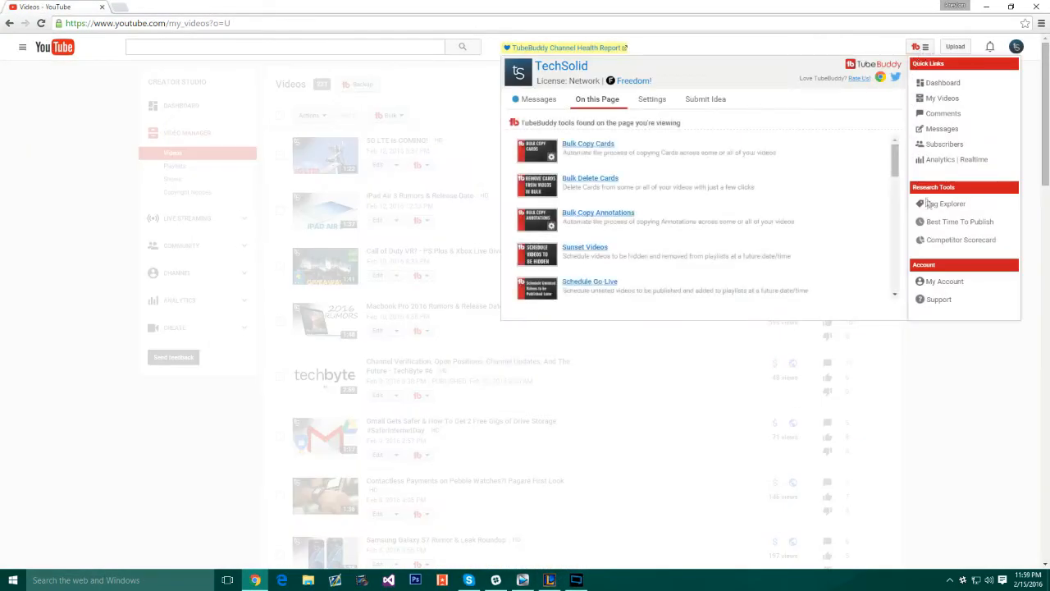
{"action": "left_click", "coordinate": [958, 221]}
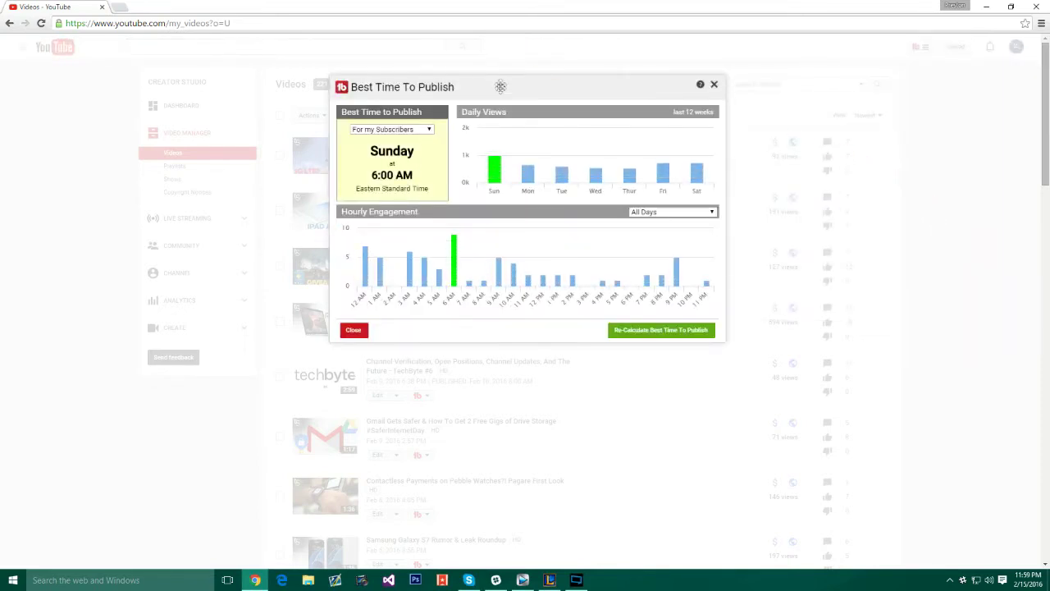
{"action": "left_click", "coordinate": [392, 128]}
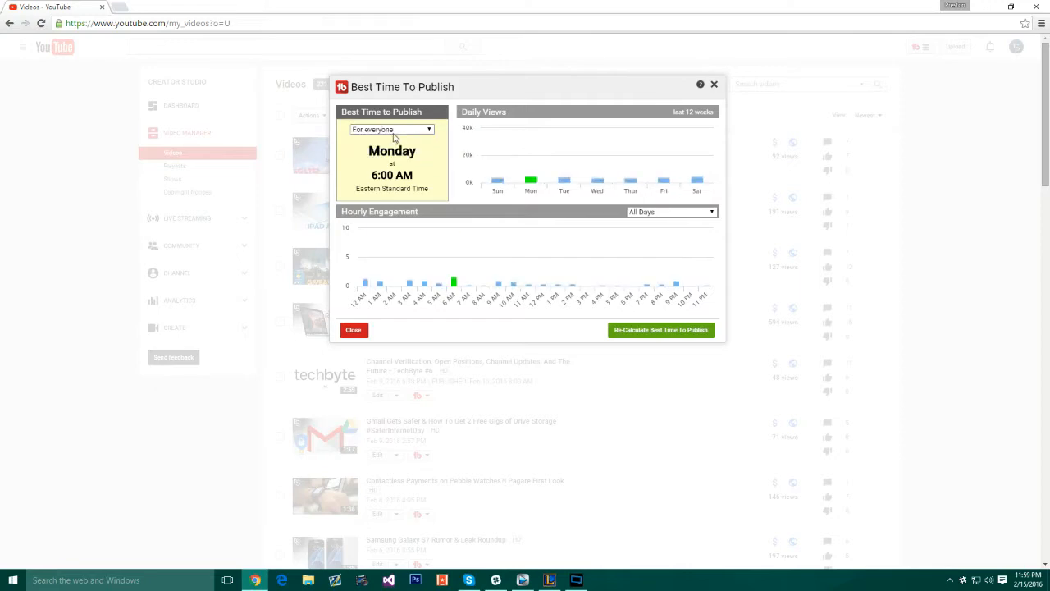
{"action": "left_click", "coordinate": [390, 128]}
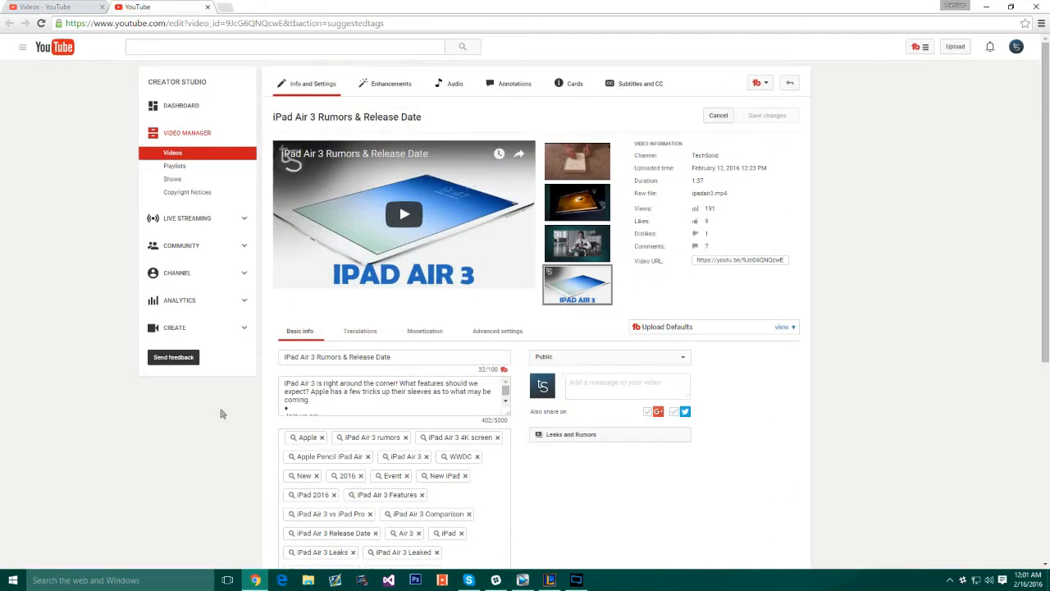
- Get TubeBuddy's Suggested Tags for the iPad Air 3 video and browse the list
{"action": "scroll", "scroll_direction": "down", "scroll_amount": 3}
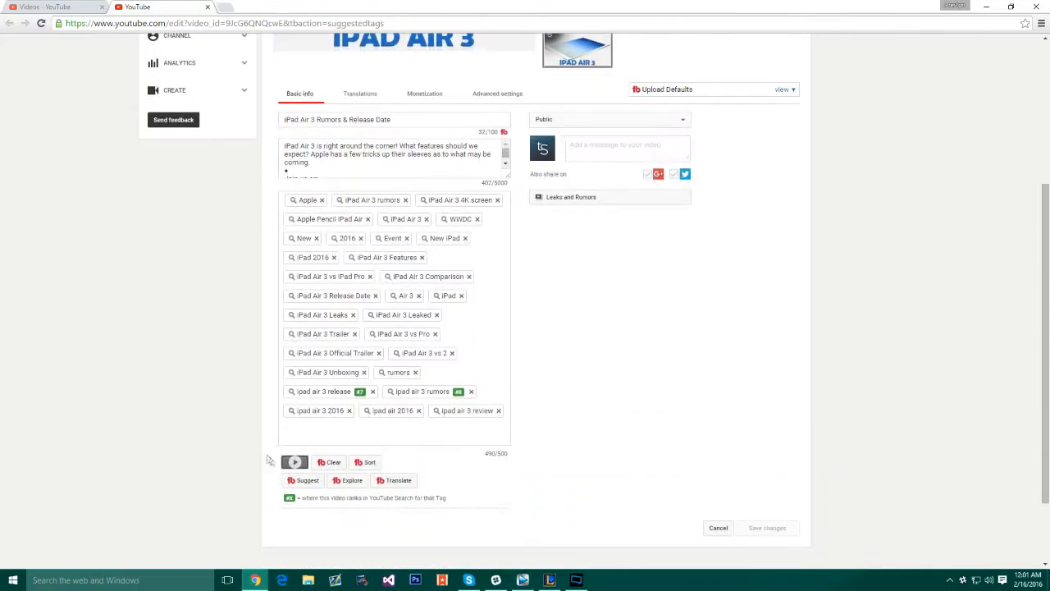
{"action": "left_click", "coordinate": [302, 479]}
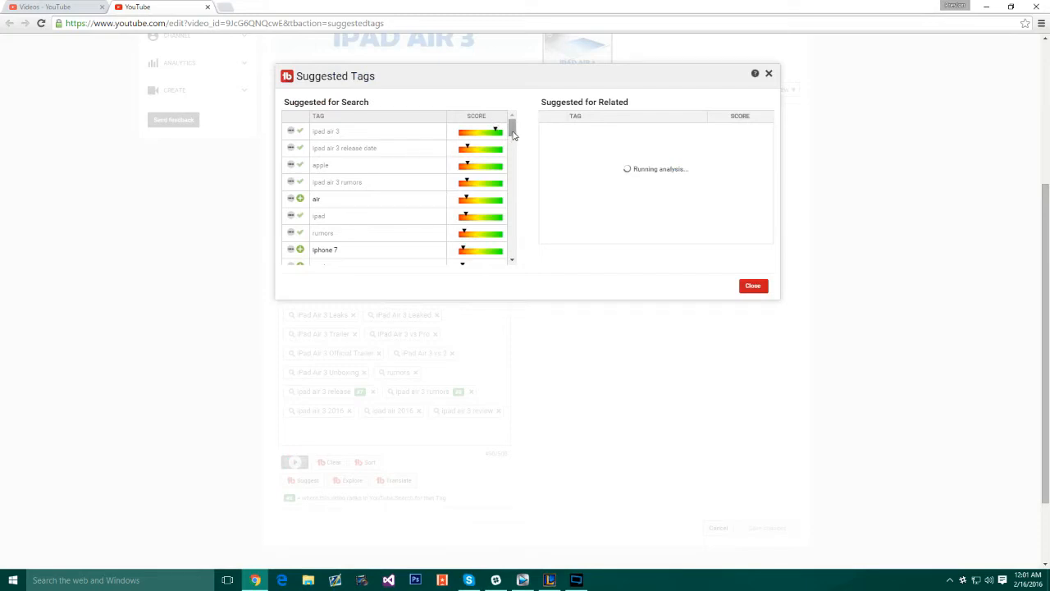
{"action": "scroll", "scroll_direction": "down", "scroll_amount": 3}
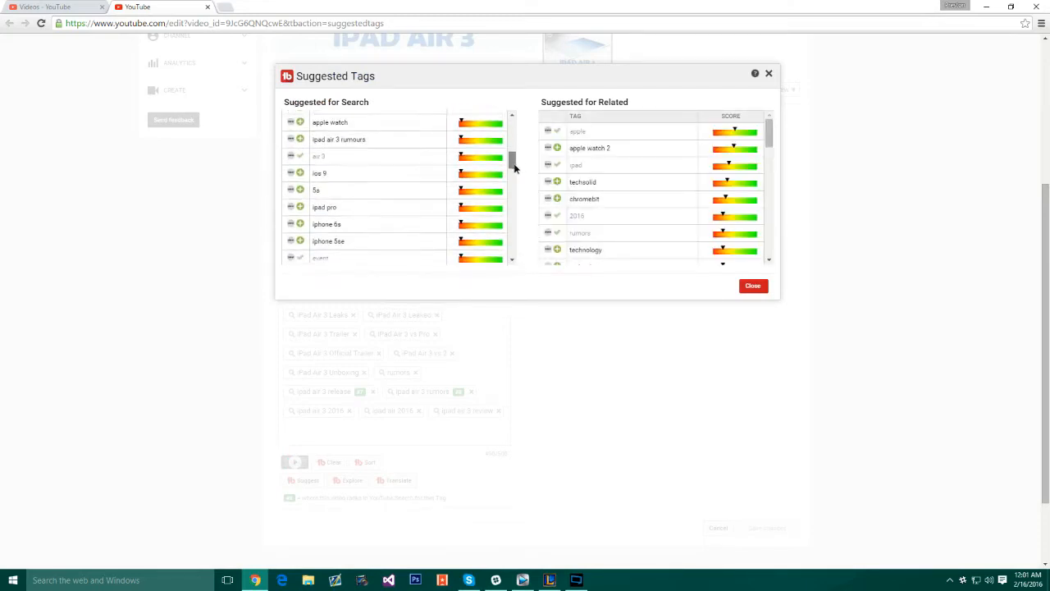
{"action": "scroll", "scroll_direction": "down", "scroll_amount": 3}
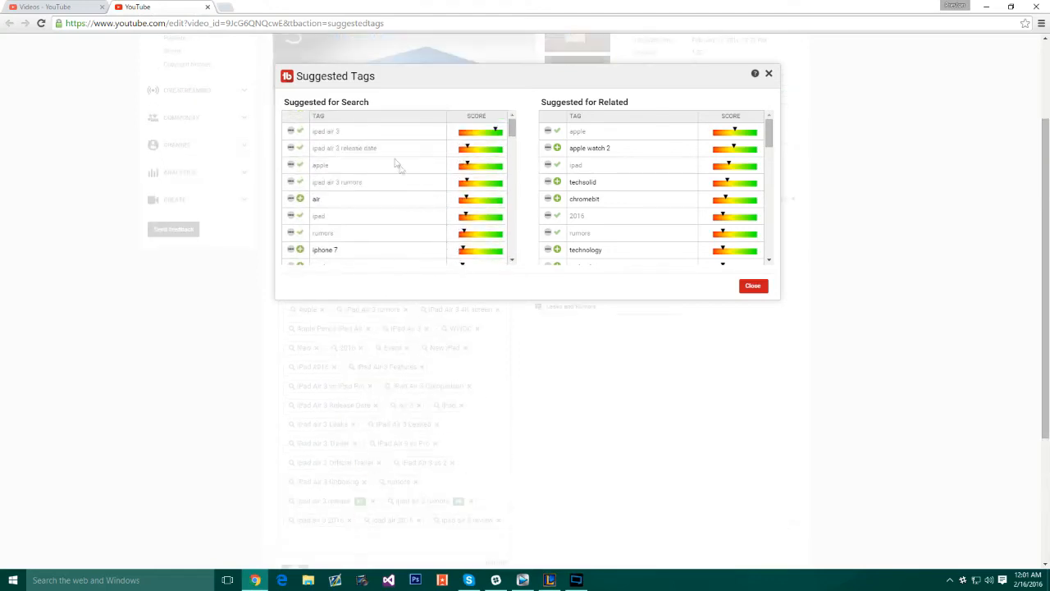
{"action": "scroll", "scroll_direction": "down", "scroll_amount": 3}
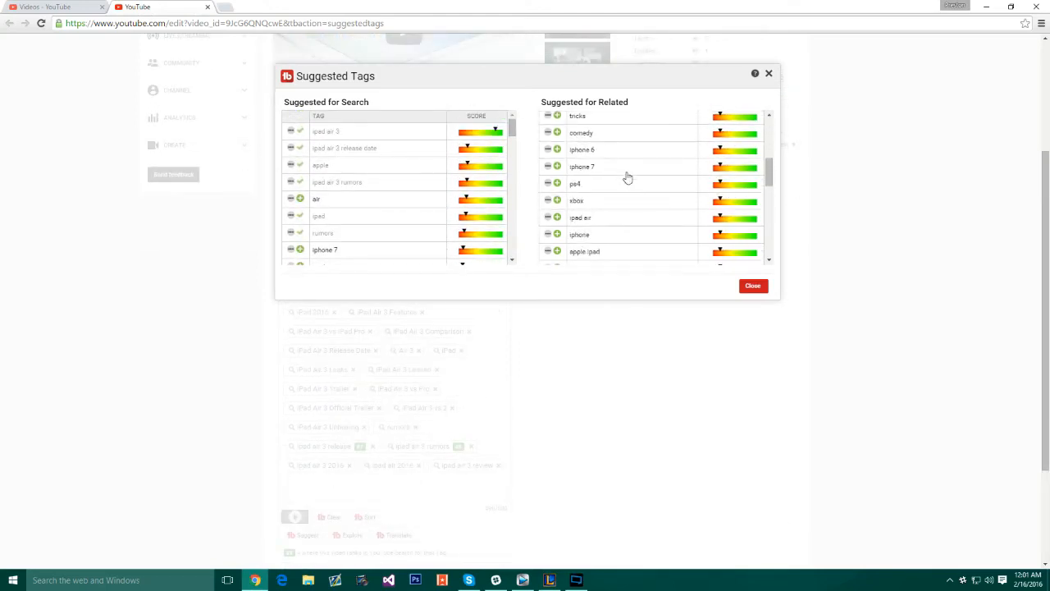
{"action": "scroll", "scroll_direction": "down", "scroll_amount": 3}
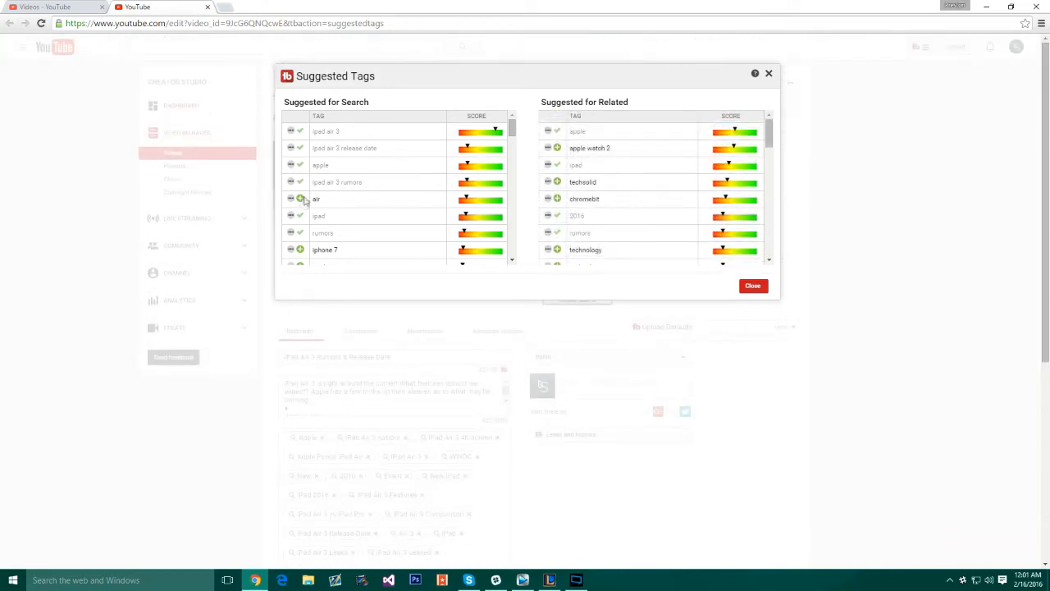
- Insert one suggested tag into the video's tags and return to the video list
{"action": "left_click", "coordinate": [301, 200]}
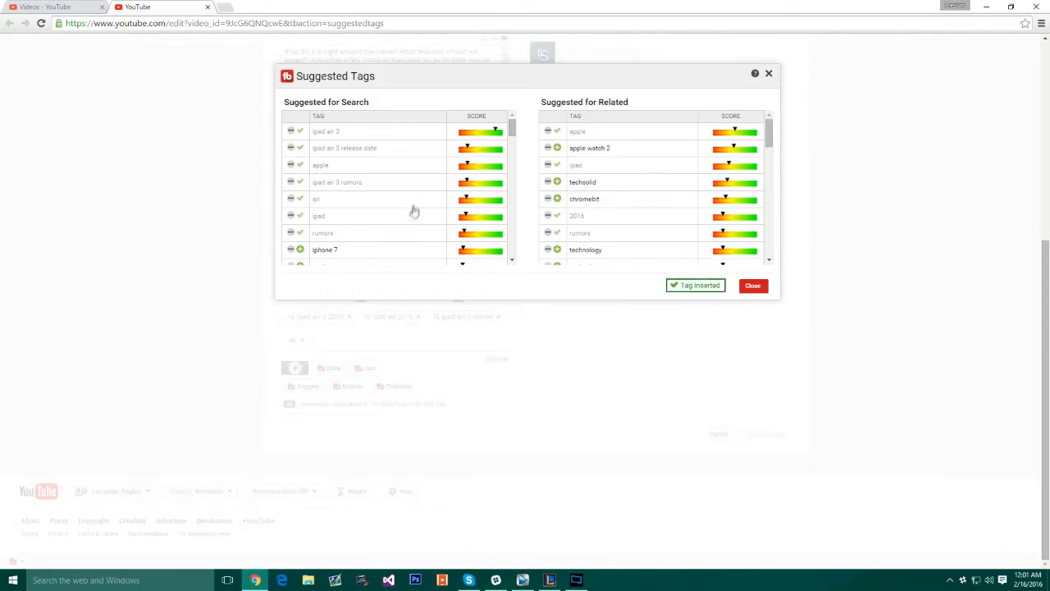
{"action": "mouse_move", "coordinate": [752, 285]}
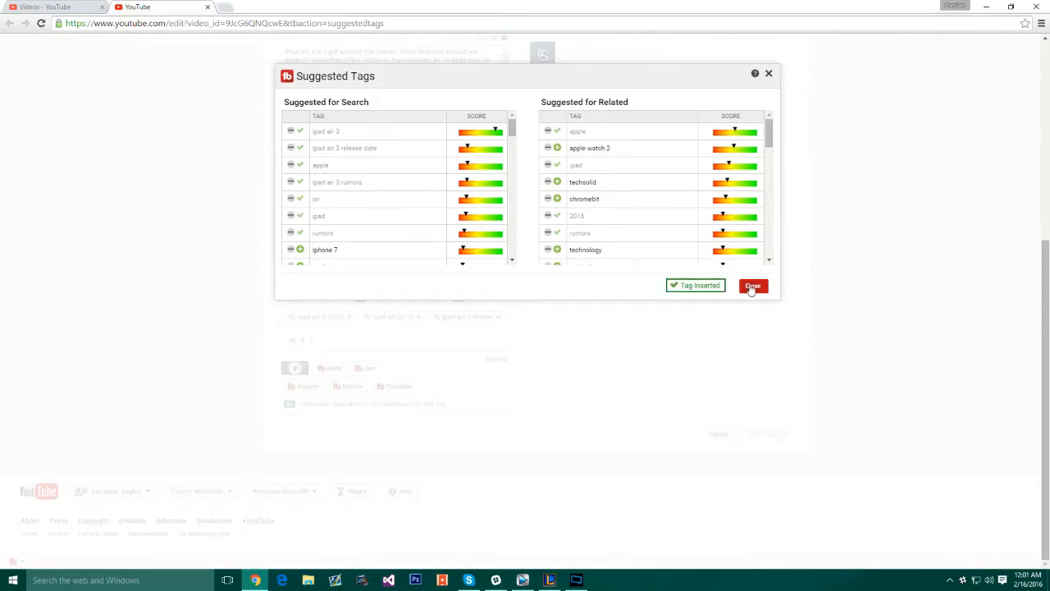
{"action": "left_click", "coordinate": [752, 285]}
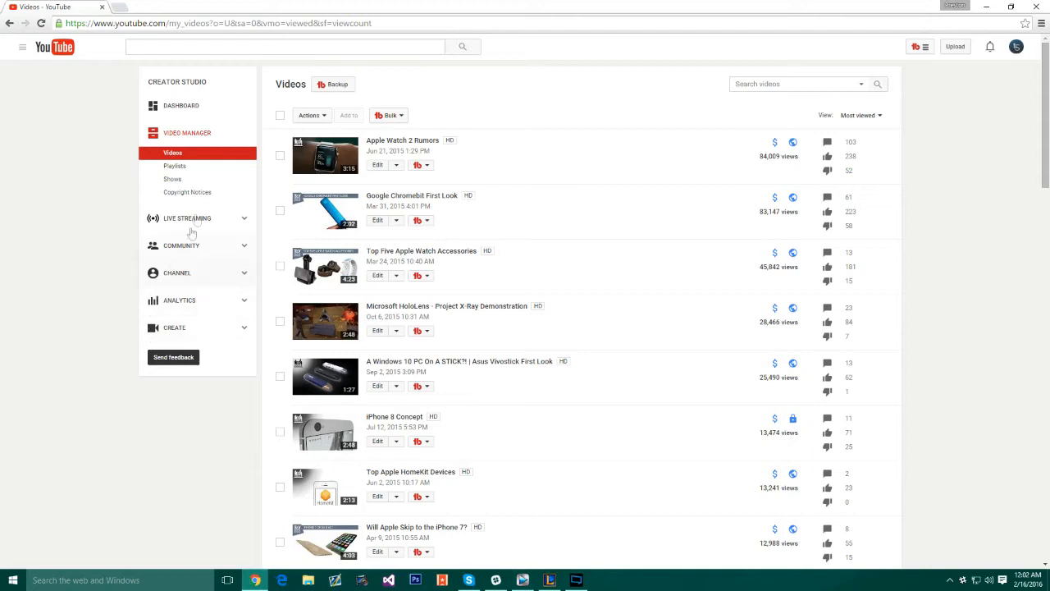
- Show Social Monitor's Twitter mentions for the Apple Watch 2 Rumors video
{"action": "left_click", "coordinate": [387, 115]}
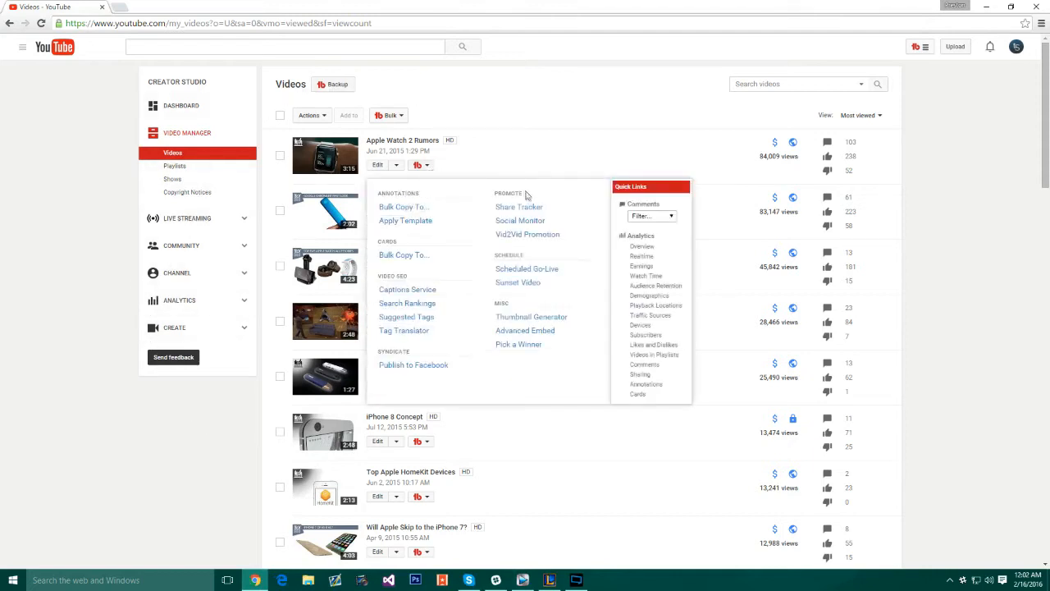
{"action": "left_click", "coordinate": [518, 220]}
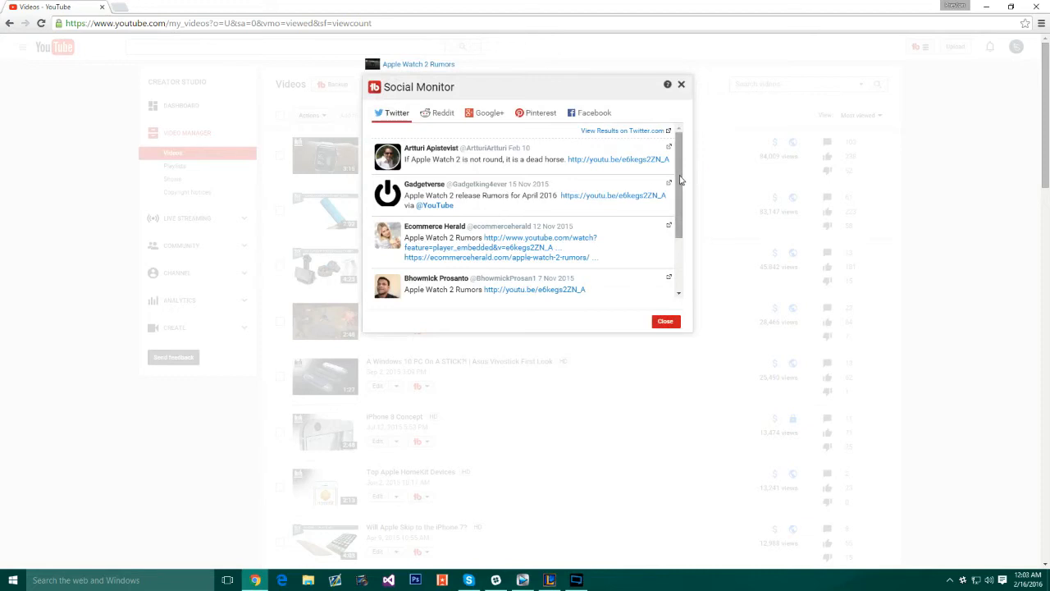
{"action": "scroll", "scroll_direction": "down", "scroll_amount": 3}
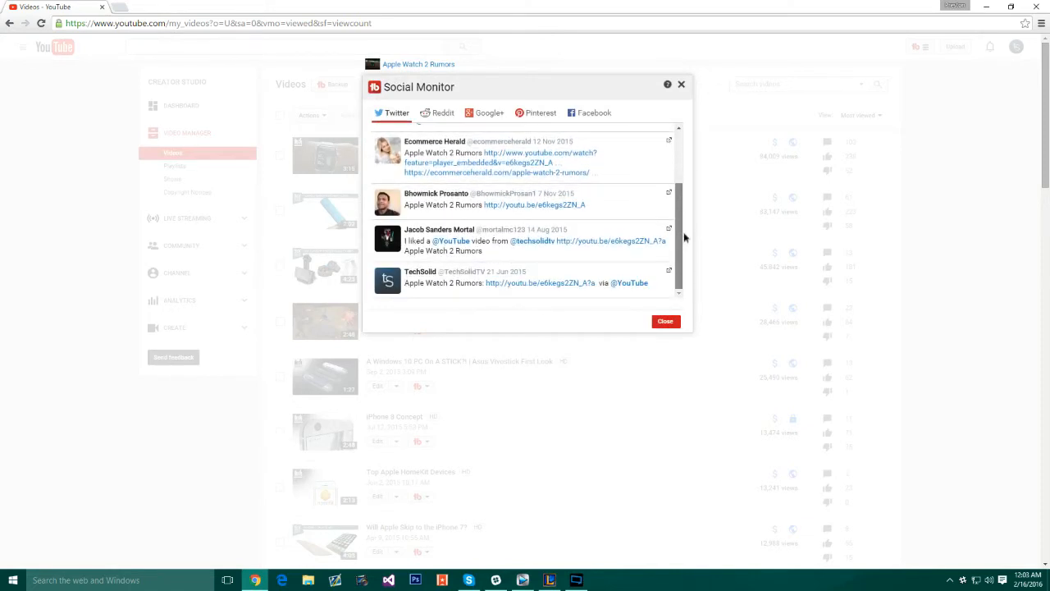
{"action": "scroll", "scroll_direction": "up", "scroll_amount": 3}
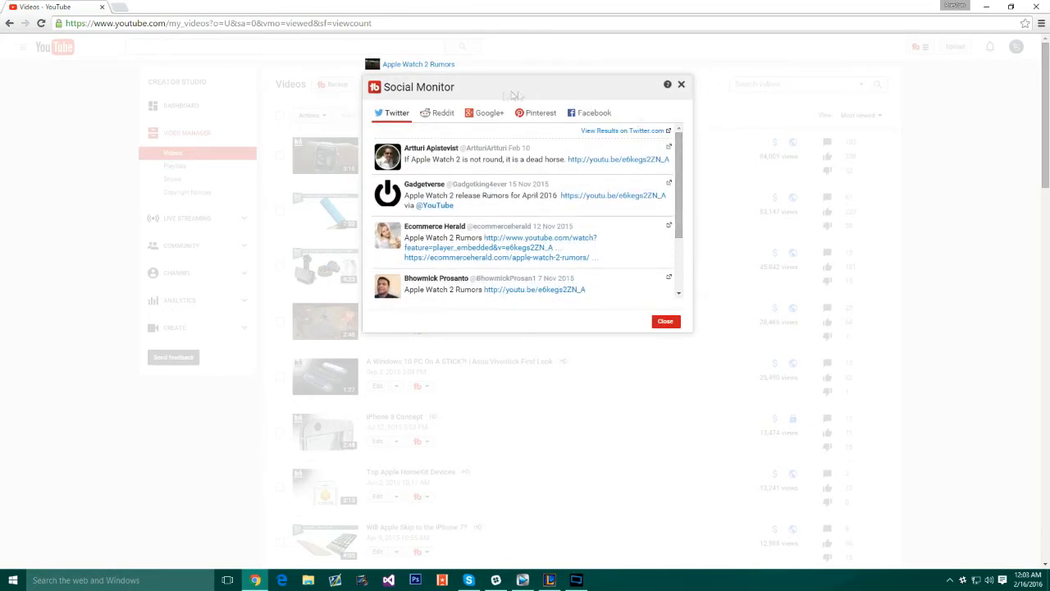
- Check the Google+ and Facebook results for the video, then return to Twitter
{"action": "left_click", "coordinate": [483, 112]}
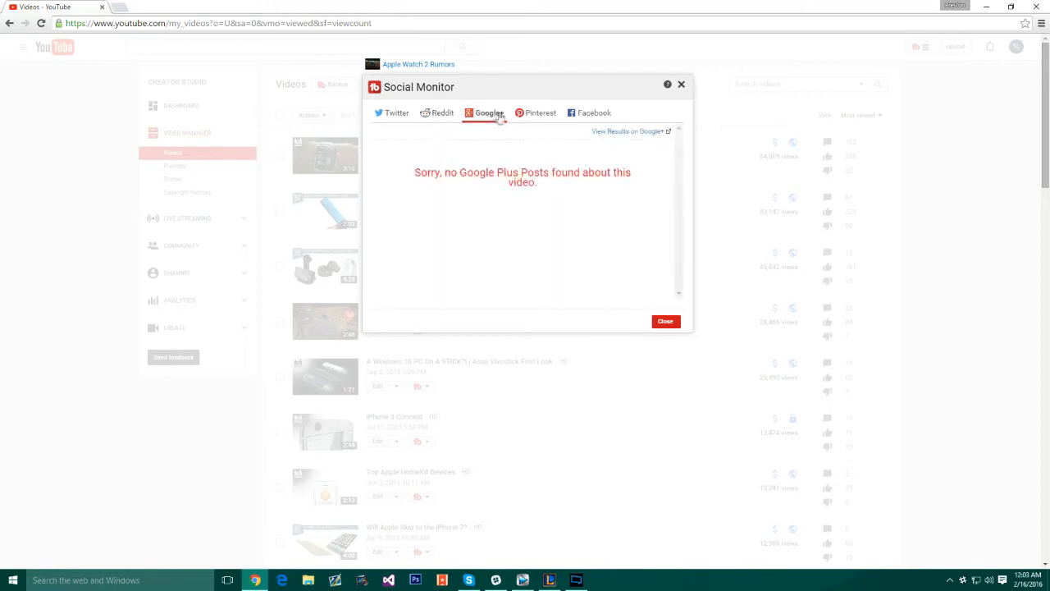
{"action": "left_click", "coordinate": [594, 111]}
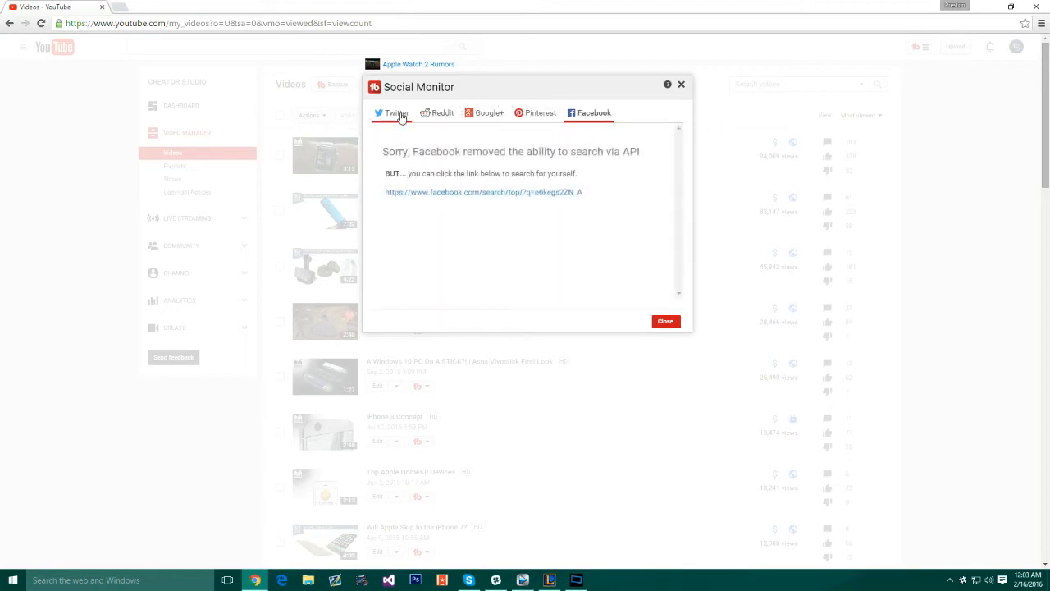
{"action": "left_click", "coordinate": [161, 6]}
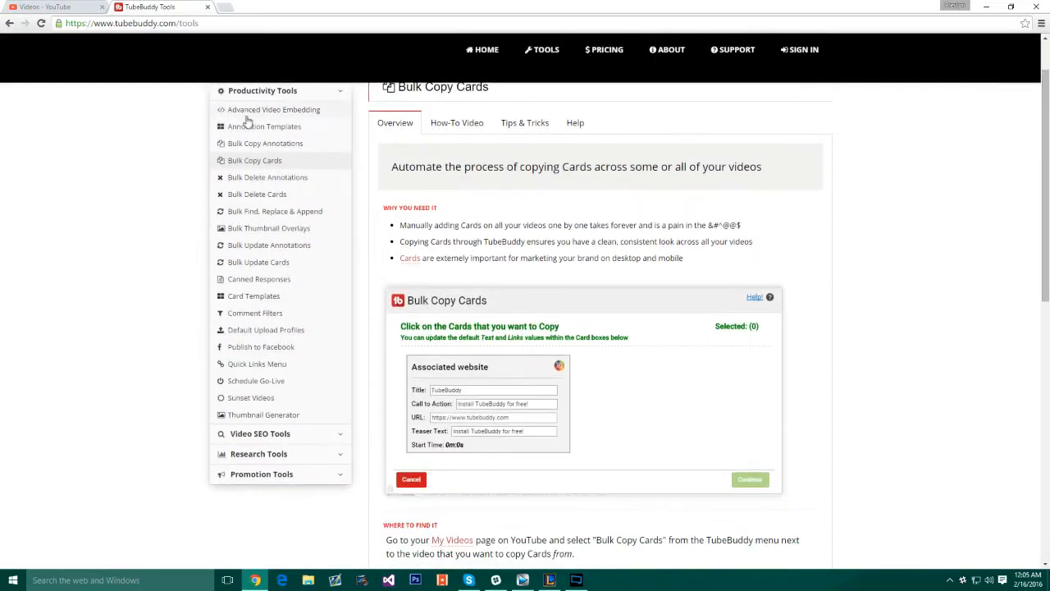
- Read the Annotation Templates, Bulk Copy, Bulk Delete and Bulk Find, Replace & Append tool pages
{"action": "left_click", "coordinate": [264, 126]}
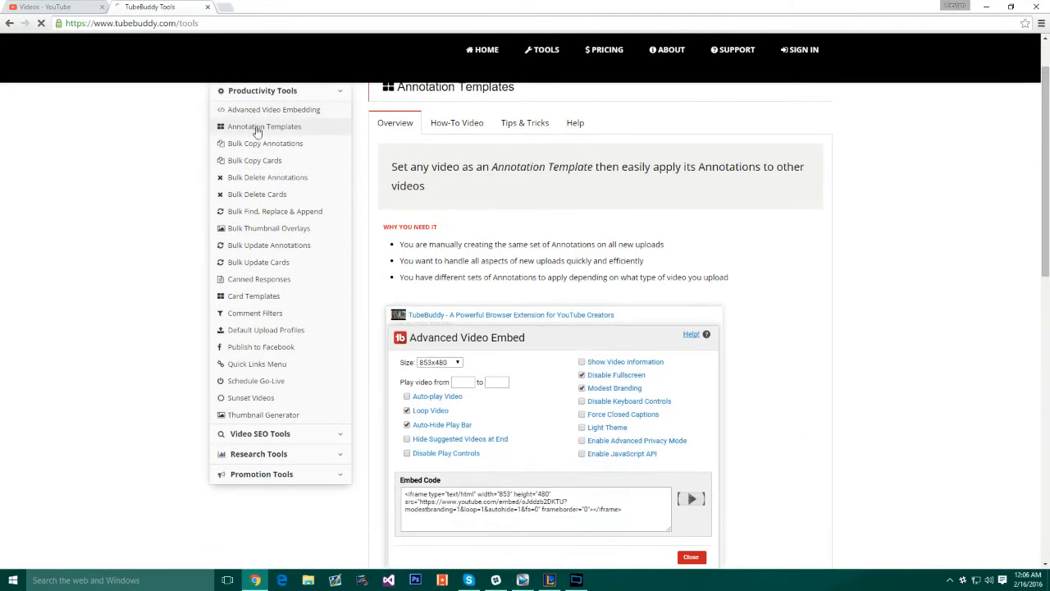
{"action": "left_click", "coordinate": [265, 142]}
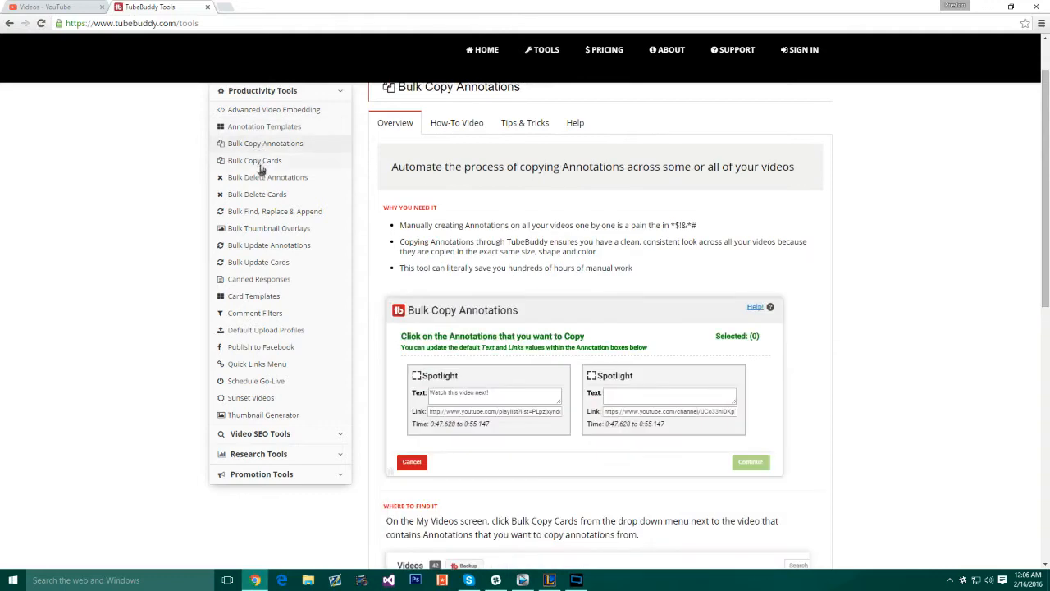
{"action": "left_click", "coordinate": [268, 177]}
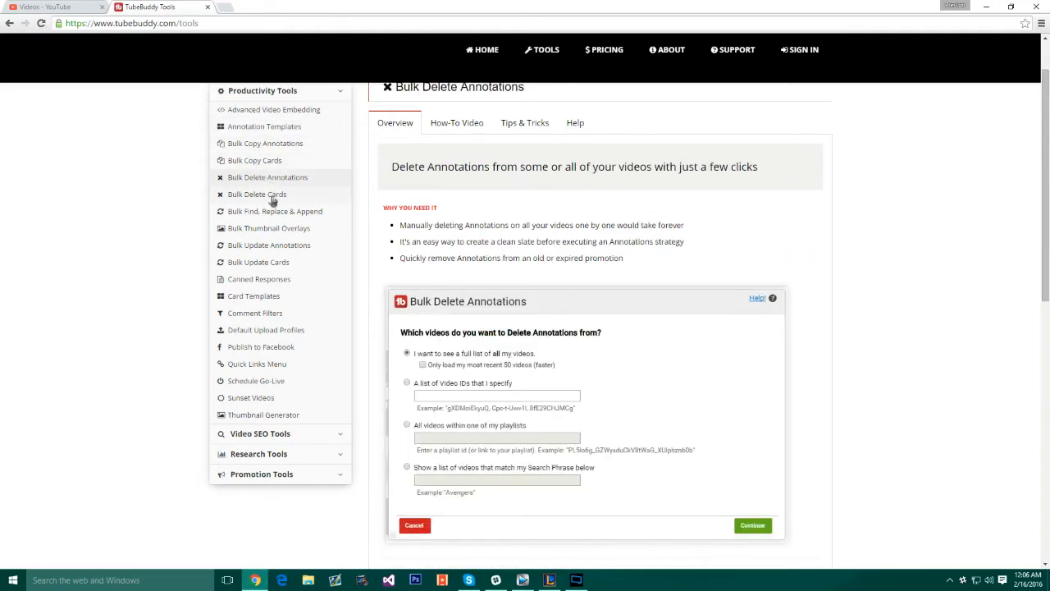
{"action": "left_click", "coordinate": [276, 210]}
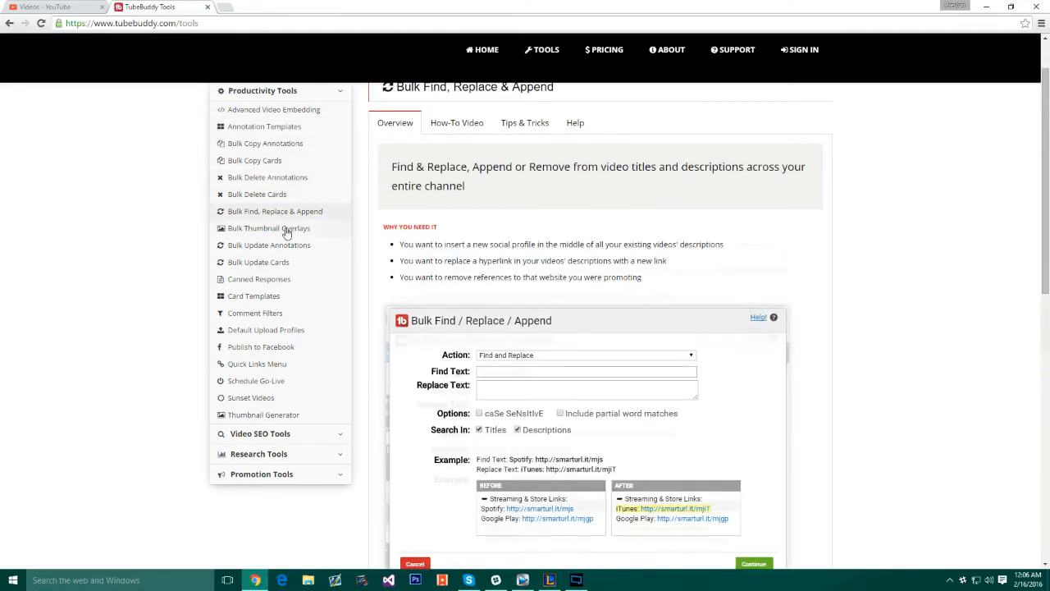
- Expand the Video SEO and Research Tools lists and finish on the Social Monitor tool page
{"action": "left_click", "coordinate": [269, 228]}
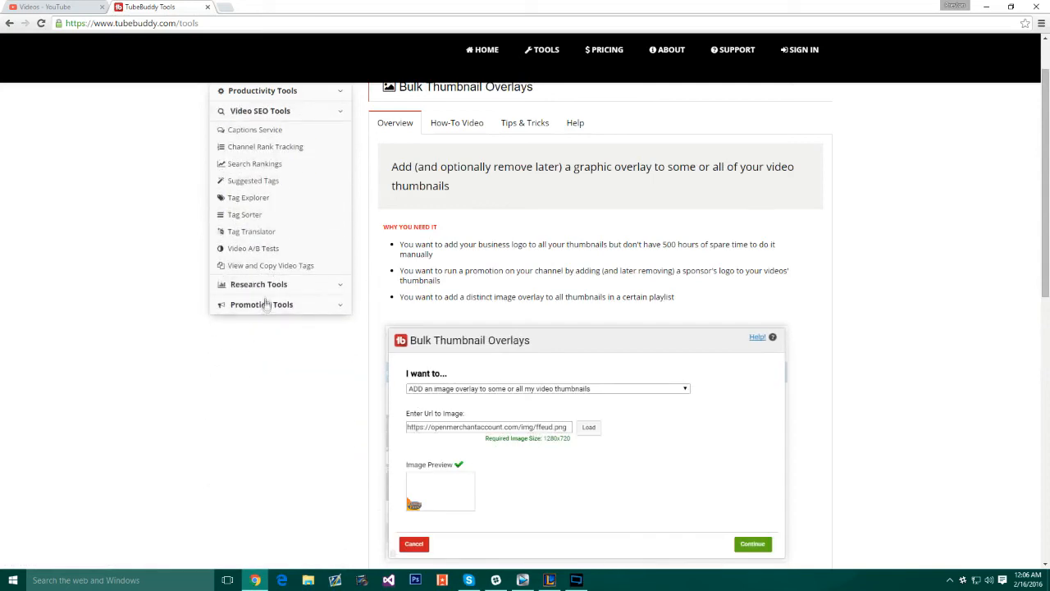
{"action": "left_click", "coordinate": [249, 197]}
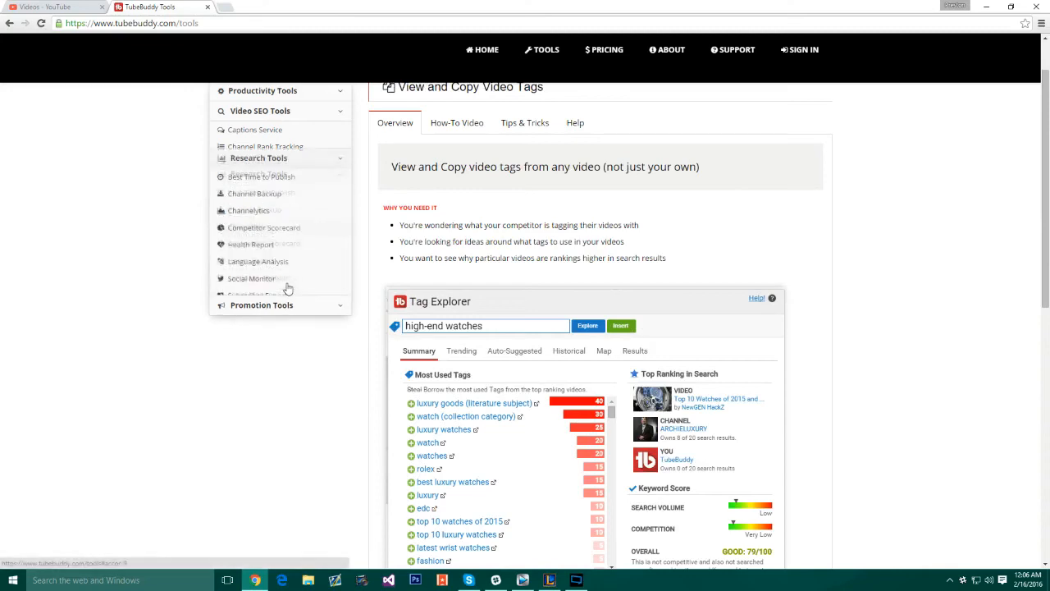
{"action": "left_click", "coordinate": [251, 279]}
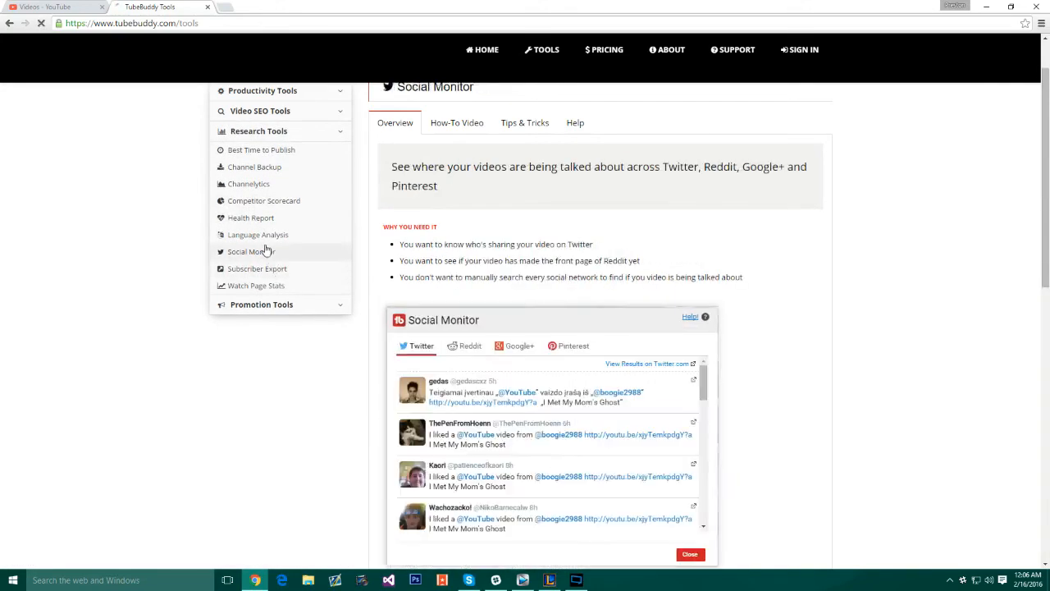
{"action": "left_click", "coordinate": [52, 7]}
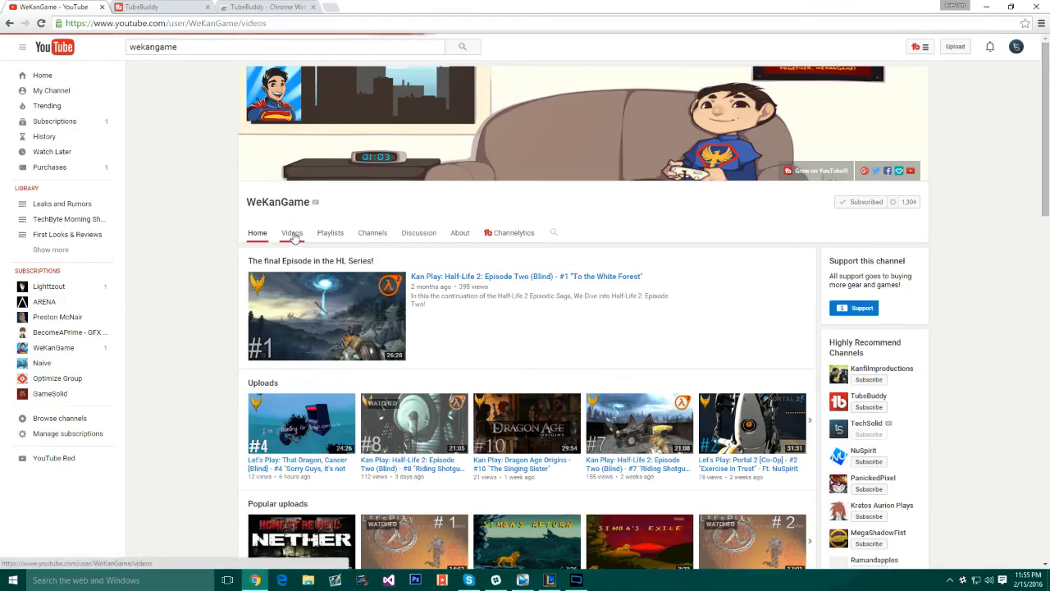
- List the WeKanGame channel's uploaded videos and look through them
{"action": "left_click", "coordinate": [292, 233]}
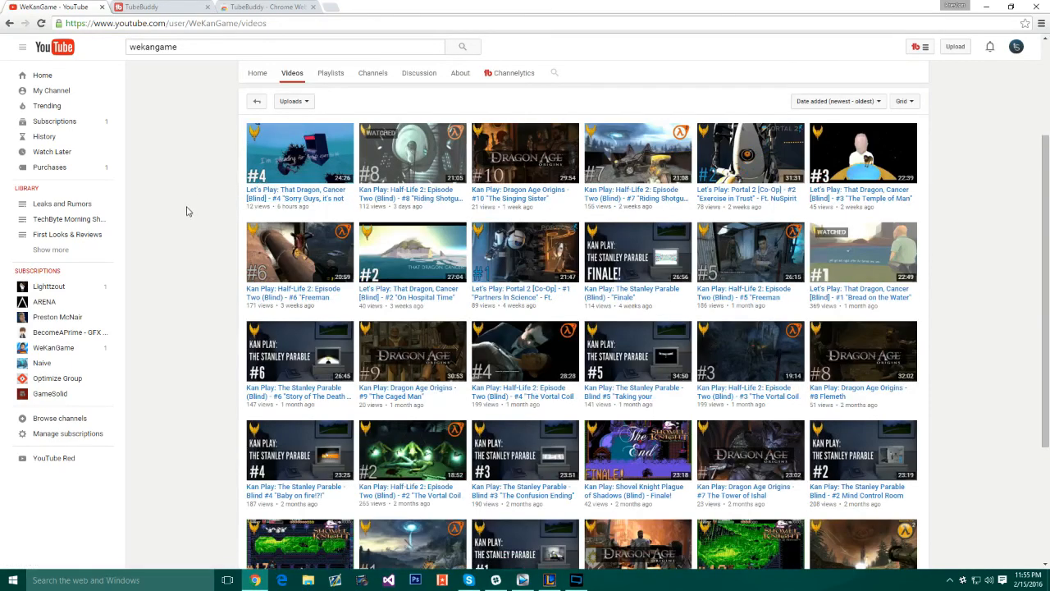
{"action": "scroll", "scroll_direction": "down", "scroll_amount": 3}
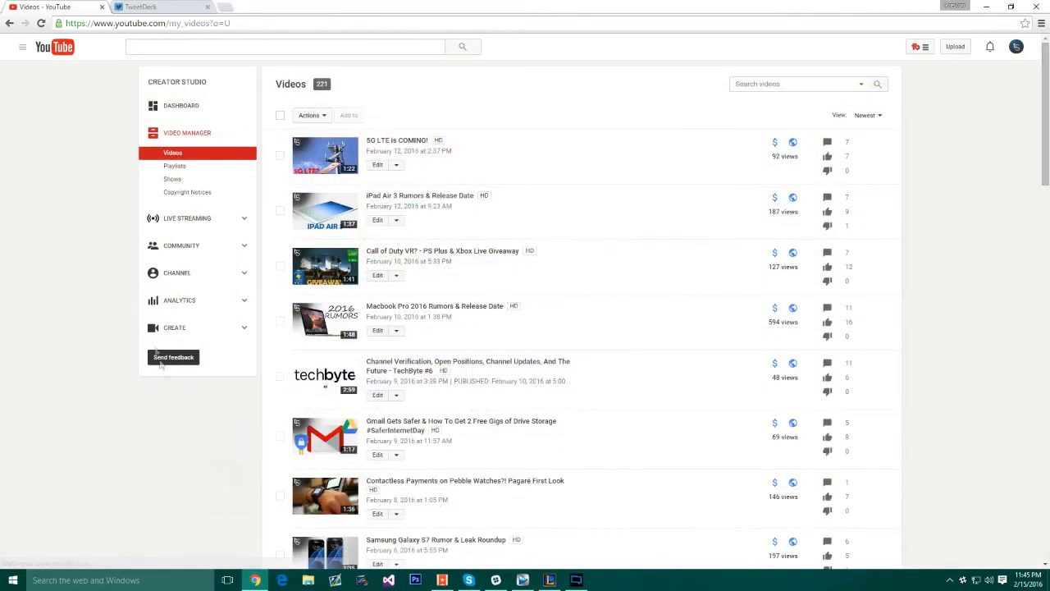
{"action": "scroll", "scroll_direction": "up", "scroll_amount": 3}
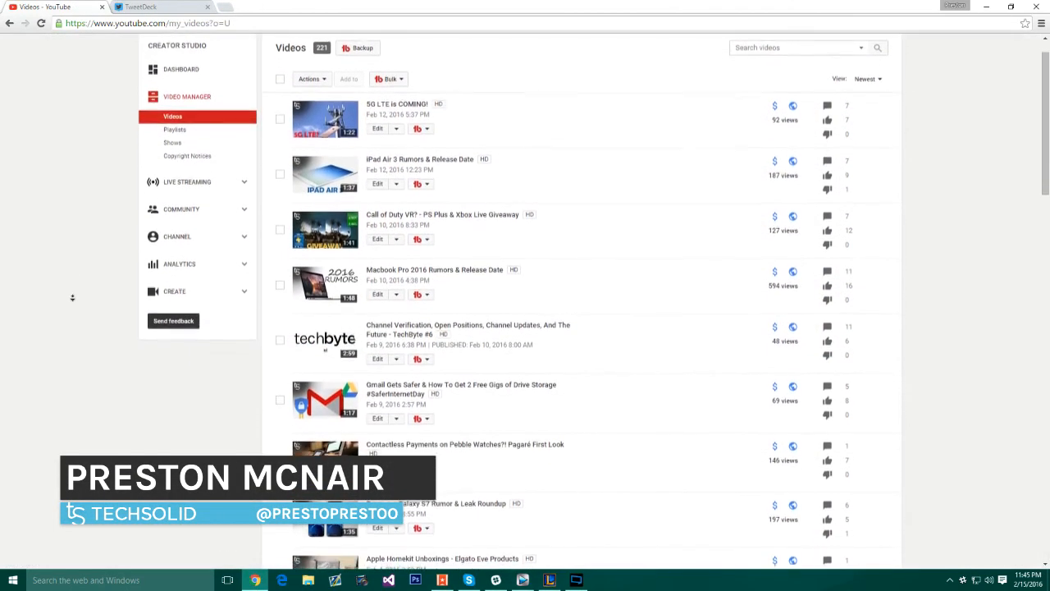